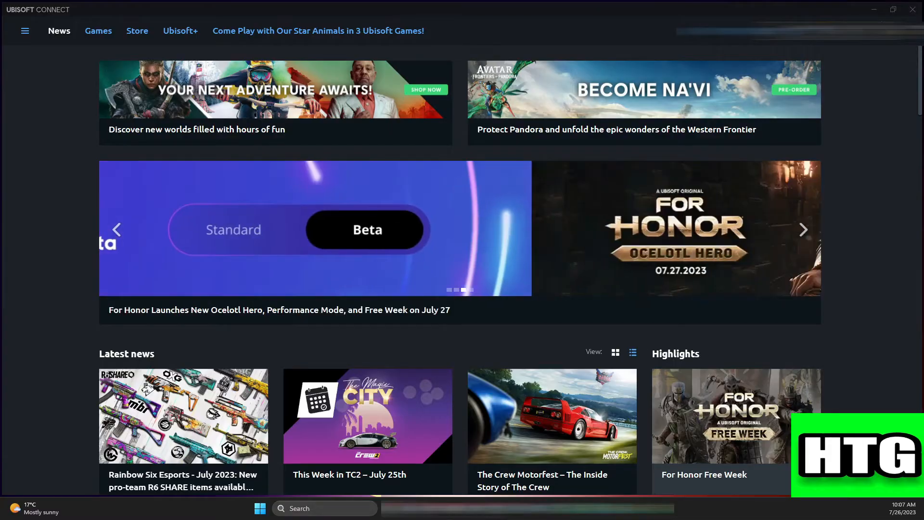
Bring up the account dropdown menu from the profile avatar on the home screen
left_click(803, 229)
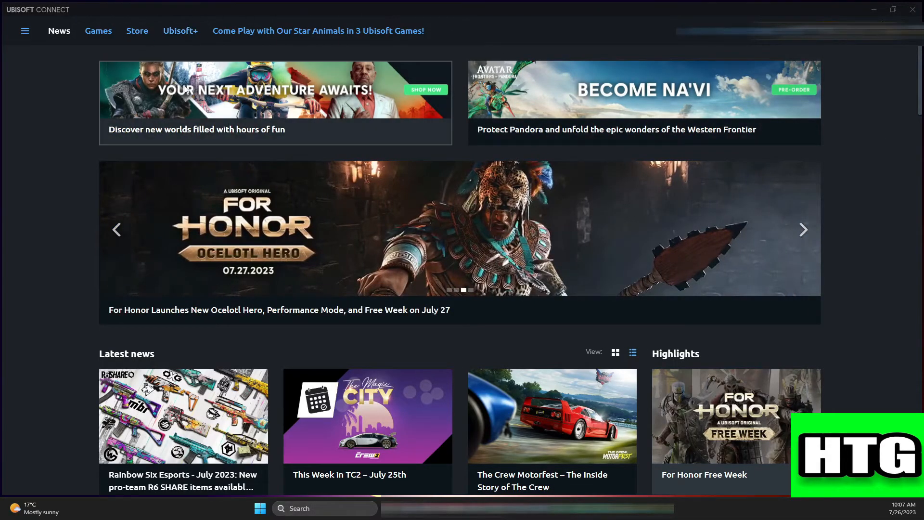
mouse_move(566, 133)
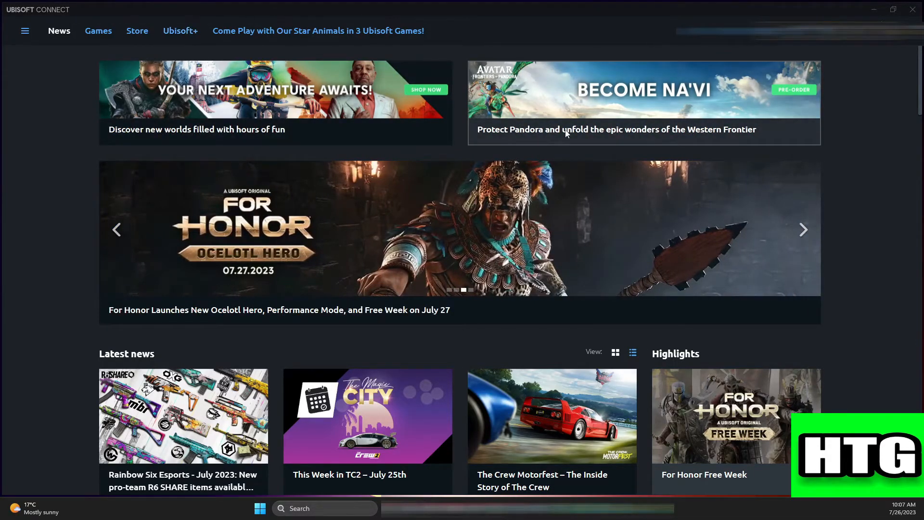
mouse_move(743, 97)
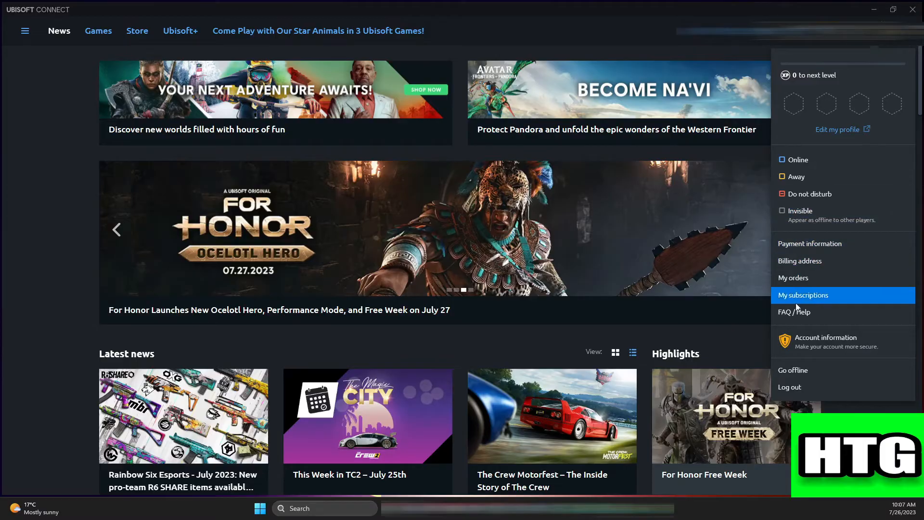
Go to Account information and manage 2-Step Verification, opening the web Security page
left_click(825, 337)
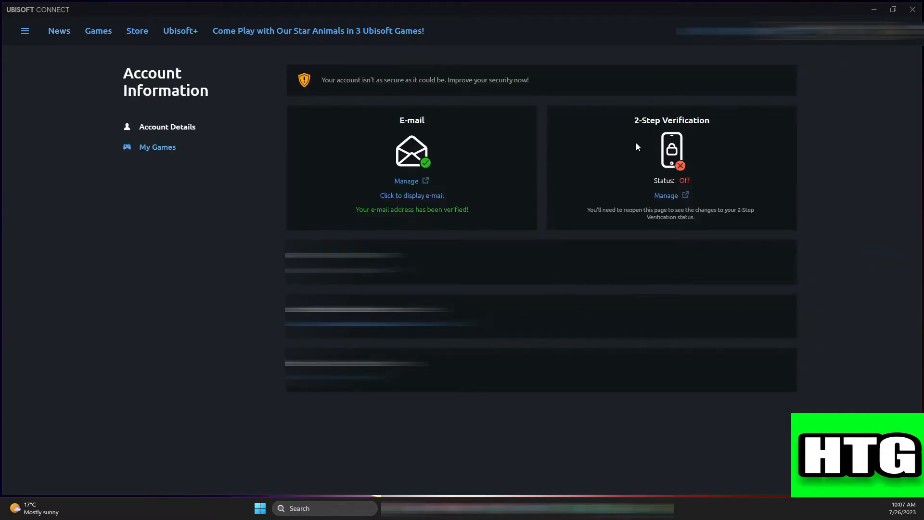
mouse_move(665, 191)
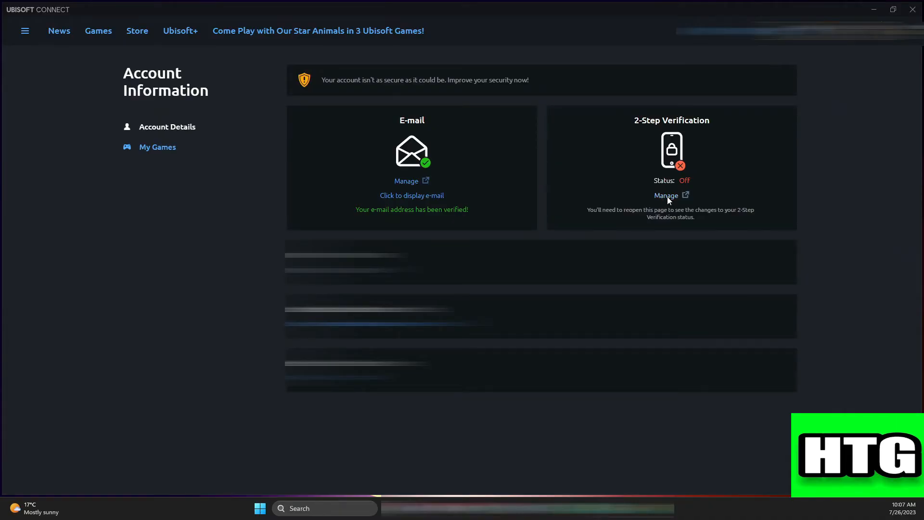
left_click(667, 194)
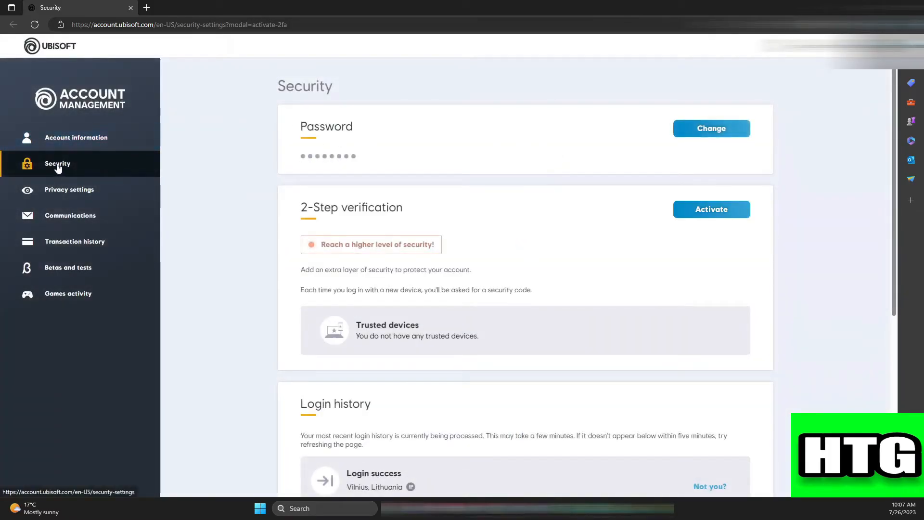
mouse_move(346, 230)
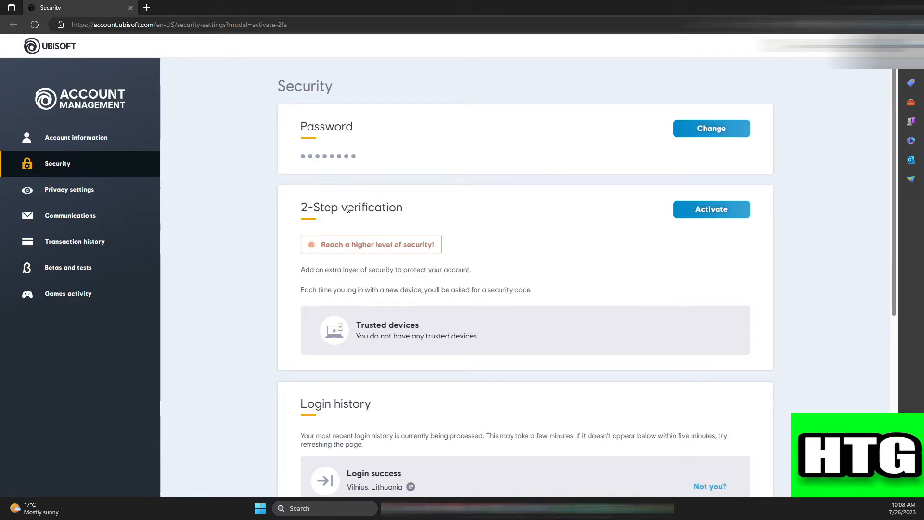
Start activating 2-Step verification and choose Email as the messaging channel
left_click(711, 209)
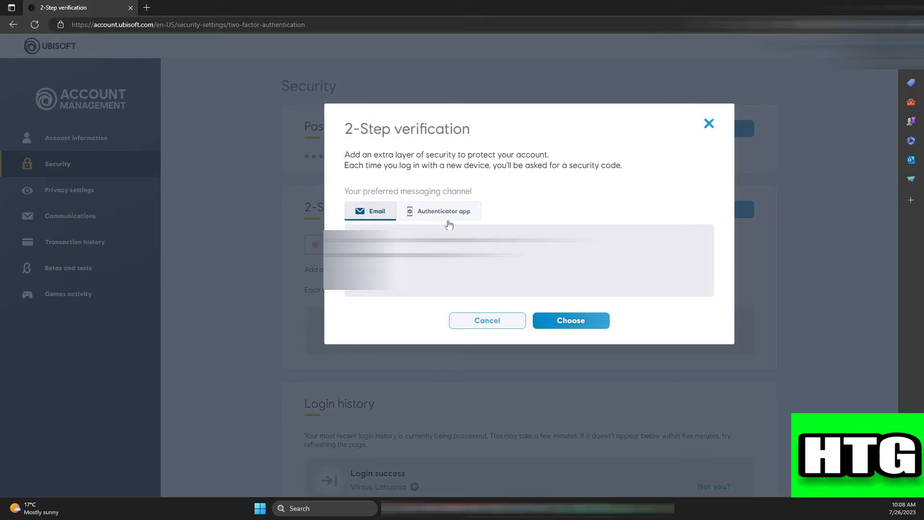
mouse_move(455, 221)
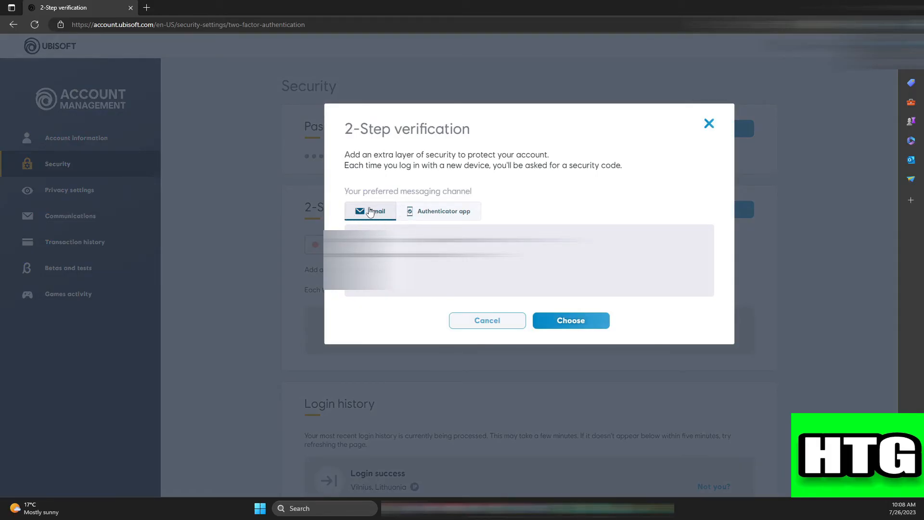
mouse_move(432, 215)
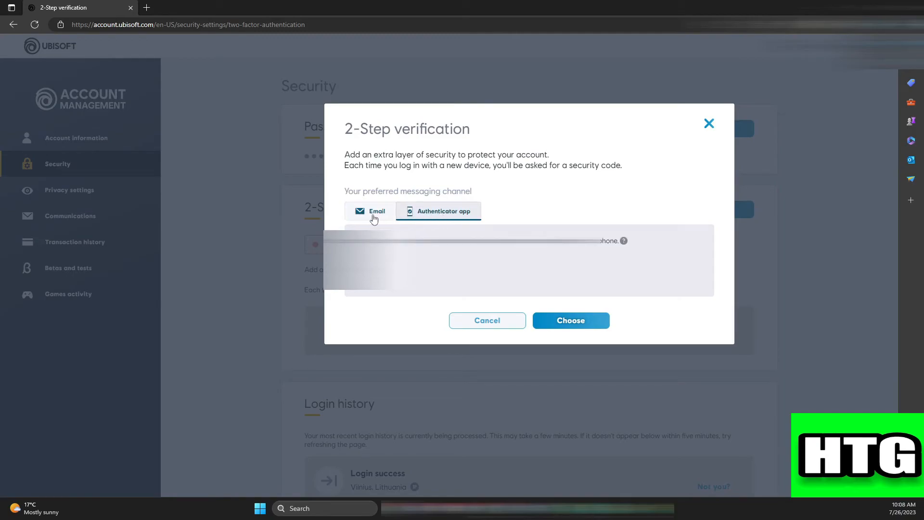
left_click(370, 210)
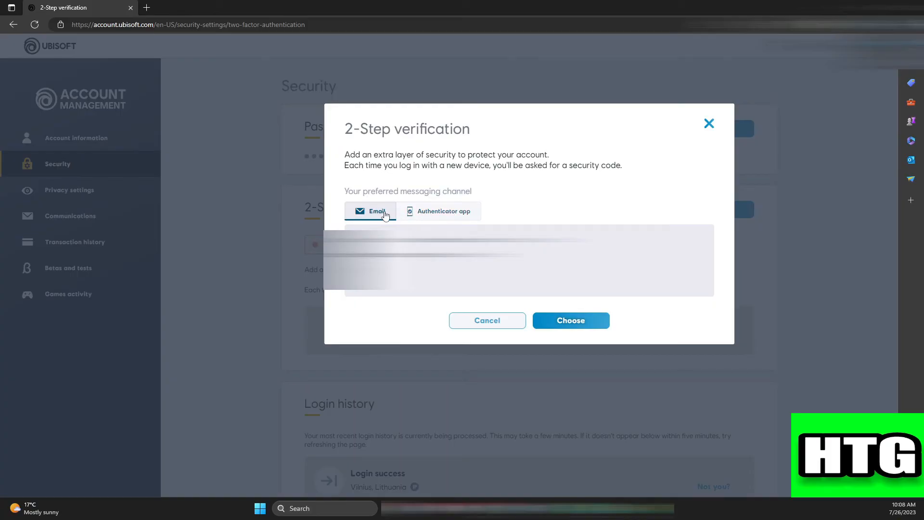
mouse_move(372, 217)
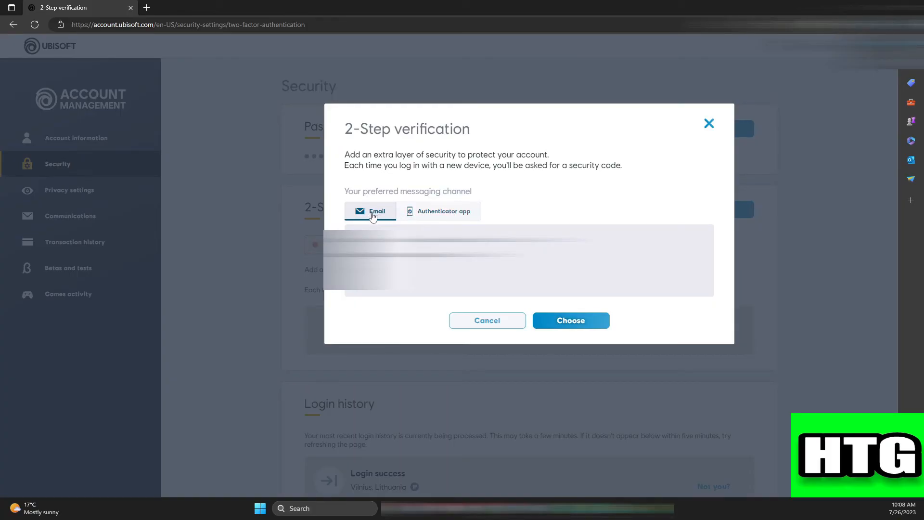
mouse_move(570, 320)
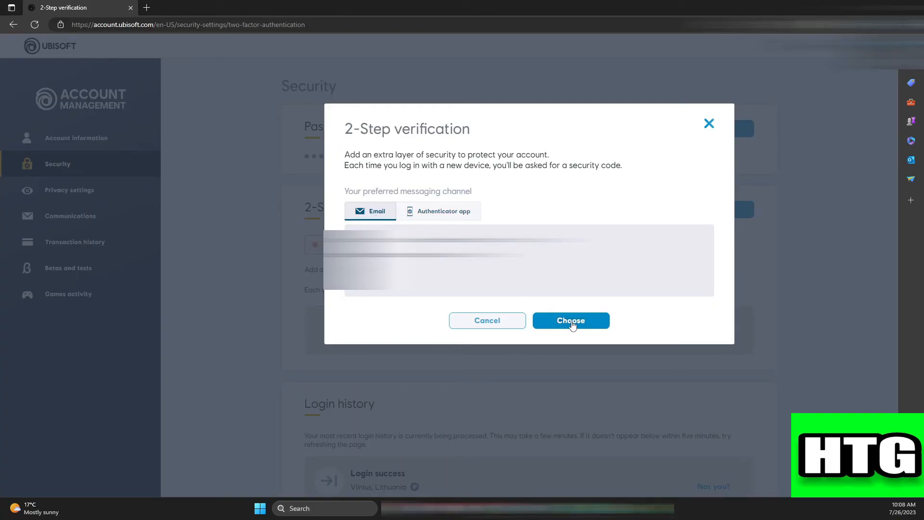